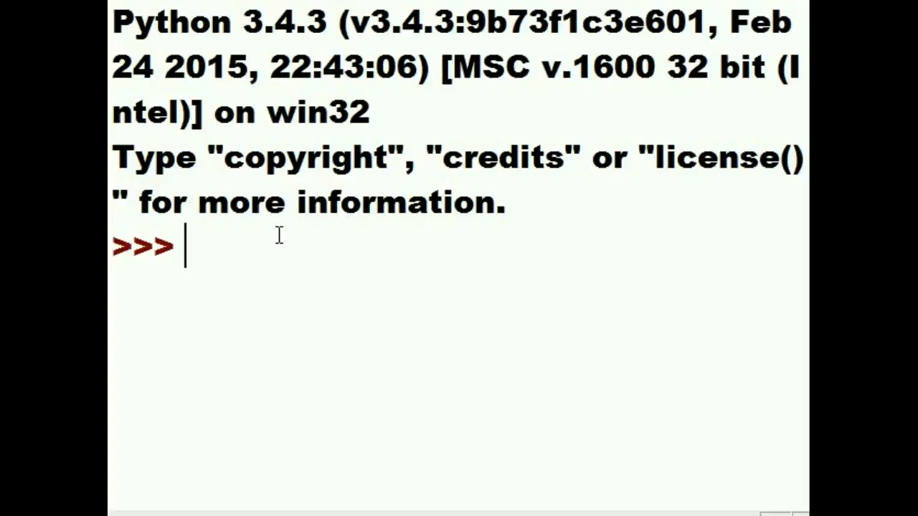
# Assign a = 'sam' and b = ['bill','kim','juan'], then begin typing the for loop.
pyautogui.write('a')
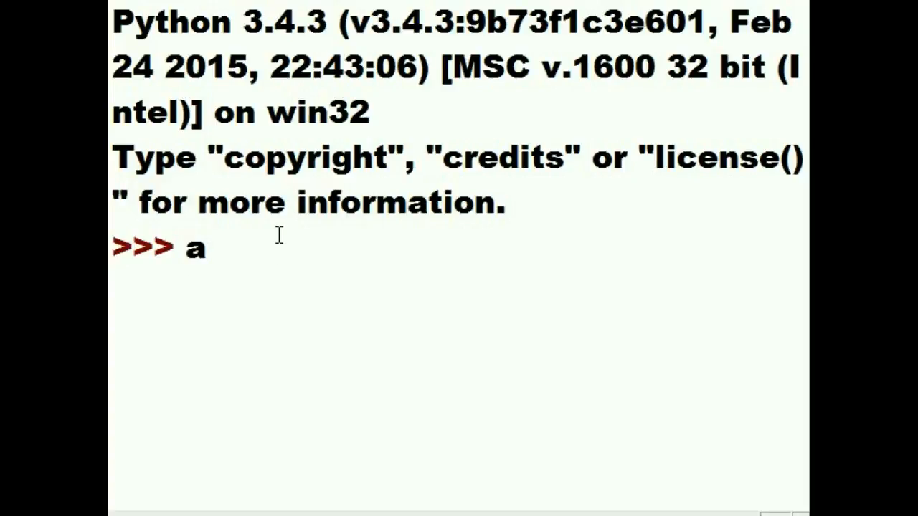
pyautogui.write('=')
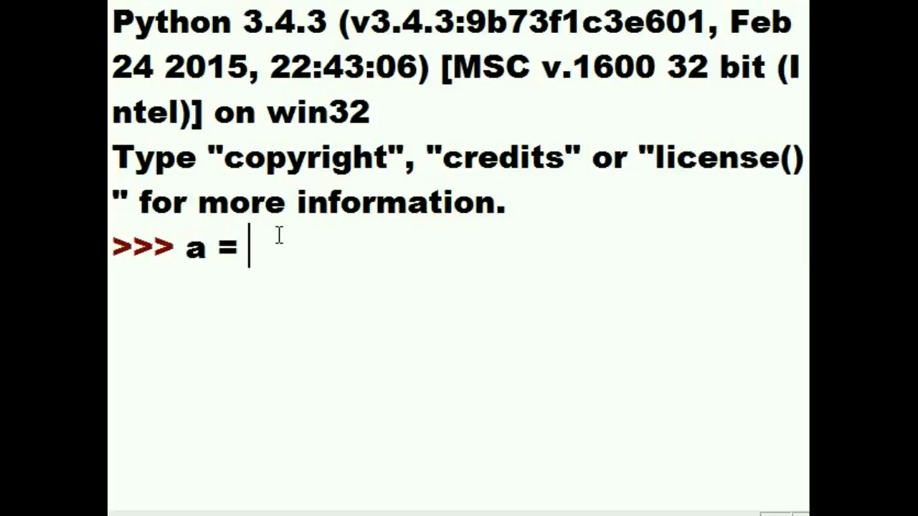
pyautogui.write("'sam'")
pyautogui.write('b=')
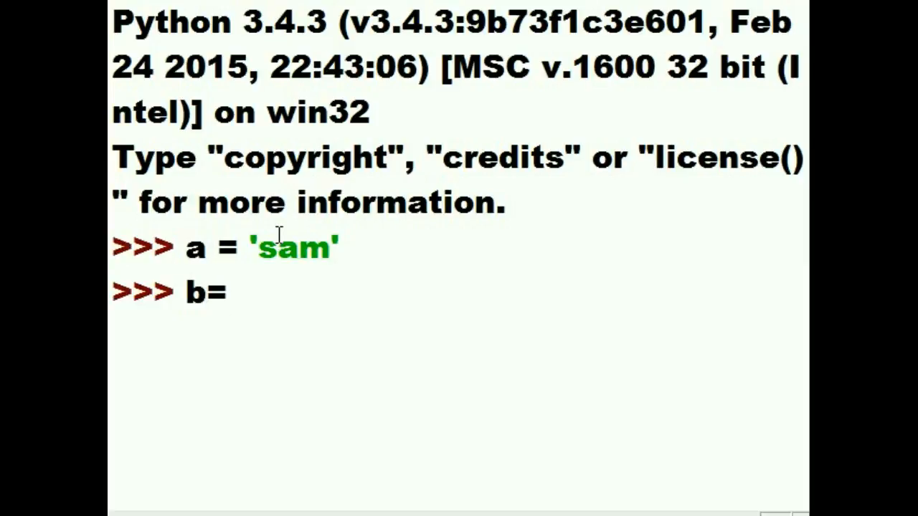
pyautogui.write('[')
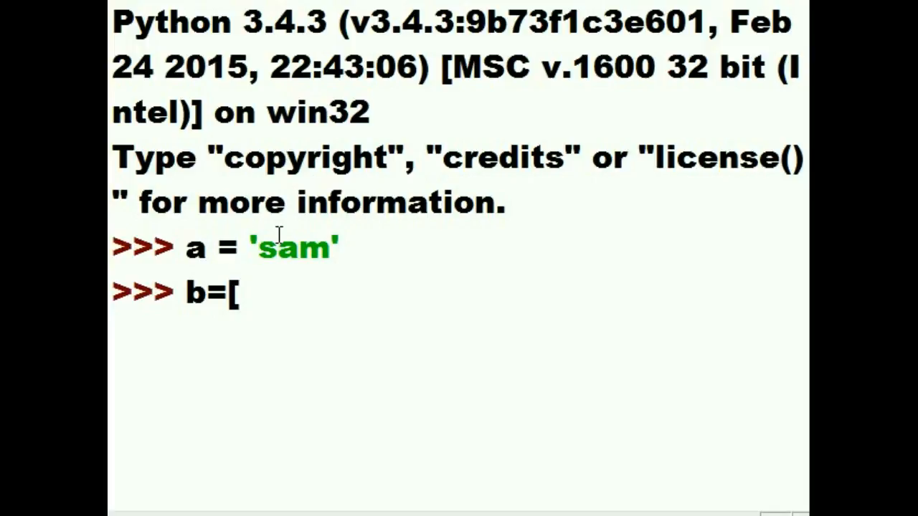
pyautogui.write("'bill','kim','juan']")
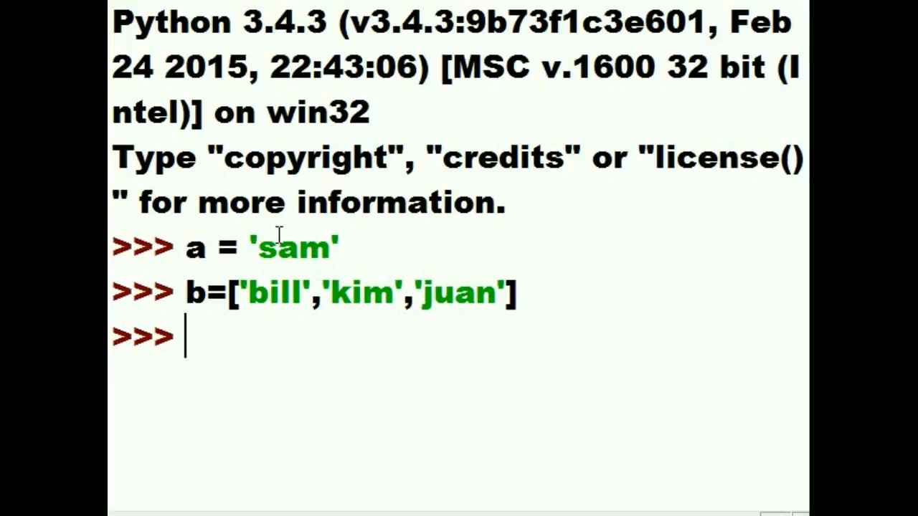
pyautogui.write('for x in a:')
pyautogui.write('print')
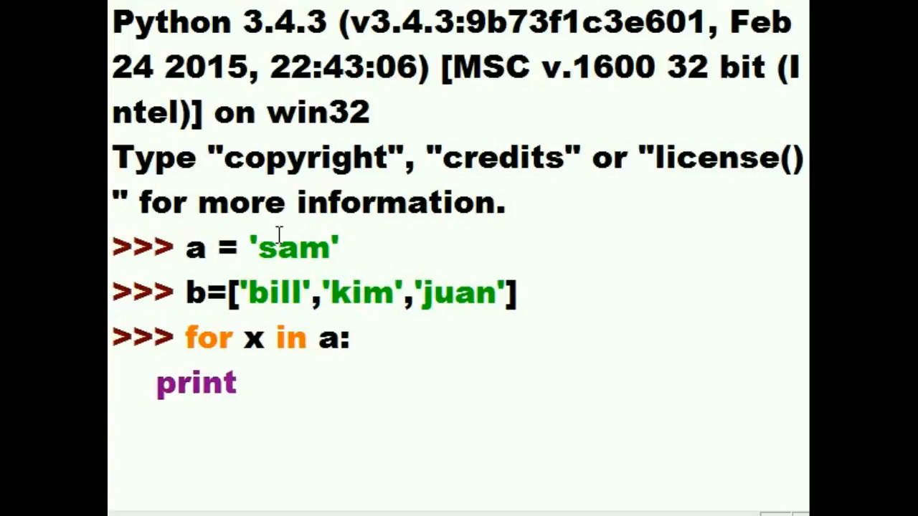
# Complete the loop over a with print(x) and run it, printing s, a, m on separate lines.
pyautogui.write('(')
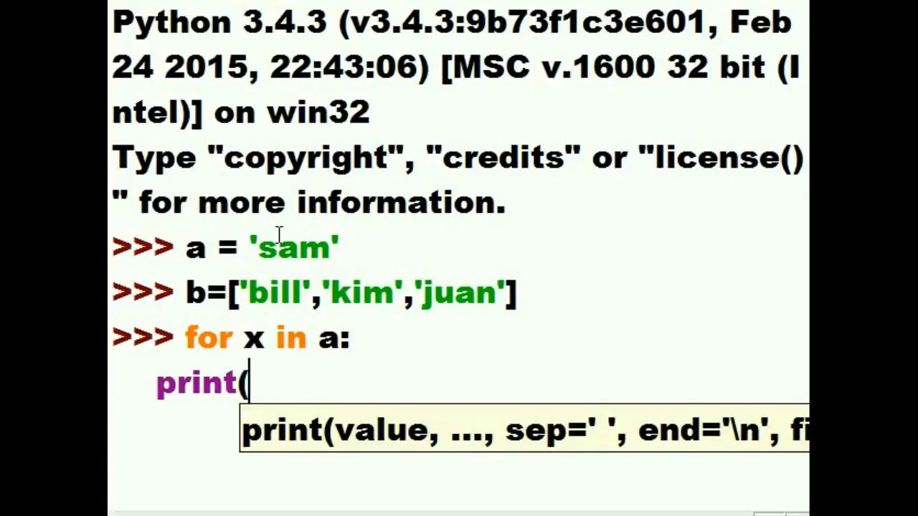
pyautogui.write('x)')
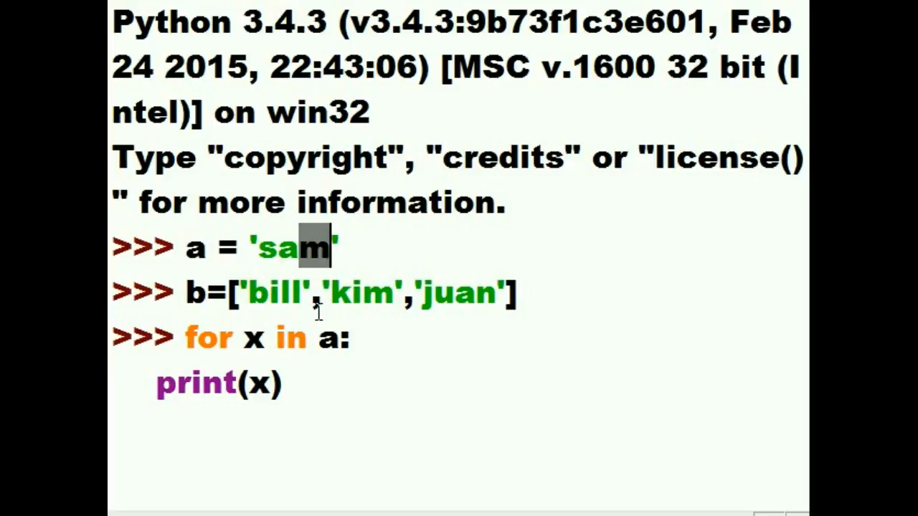
pyautogui.moveTo(285, 393)
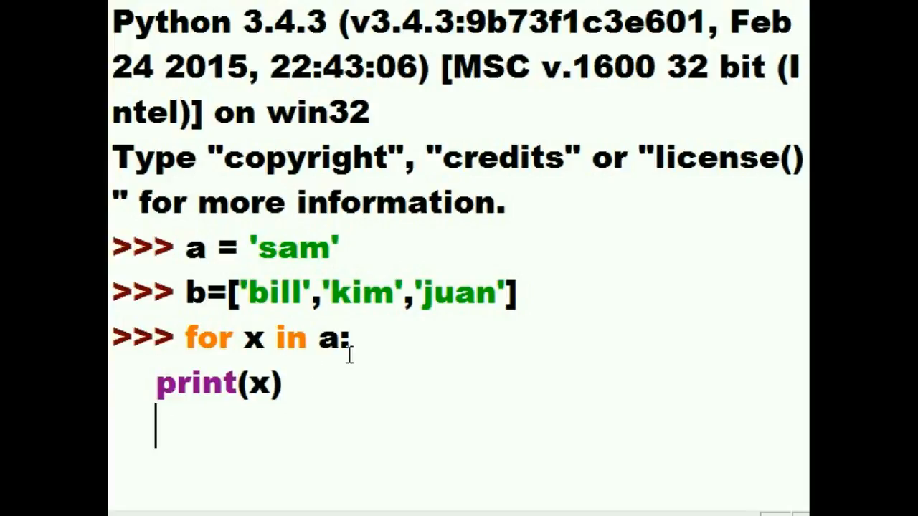
pyautogui.press('Return')
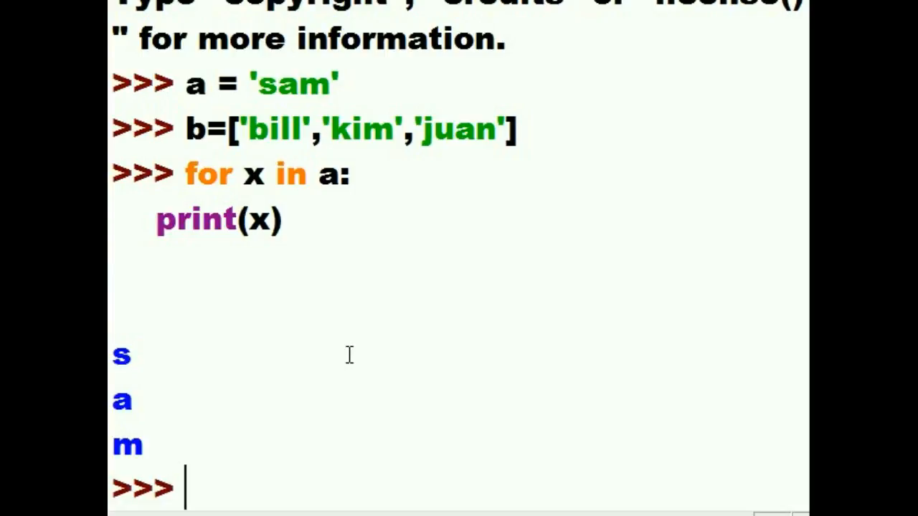
pyautogui.moveTo(215, 183)
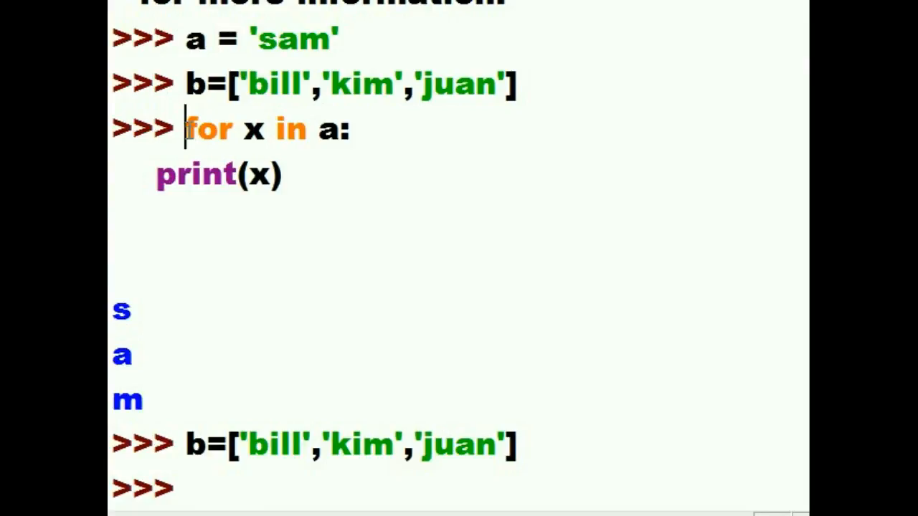
# Recall the loop, change it to iterate over b and run it, printing bill, kim, juan.
pyautogui.scroll(-3)
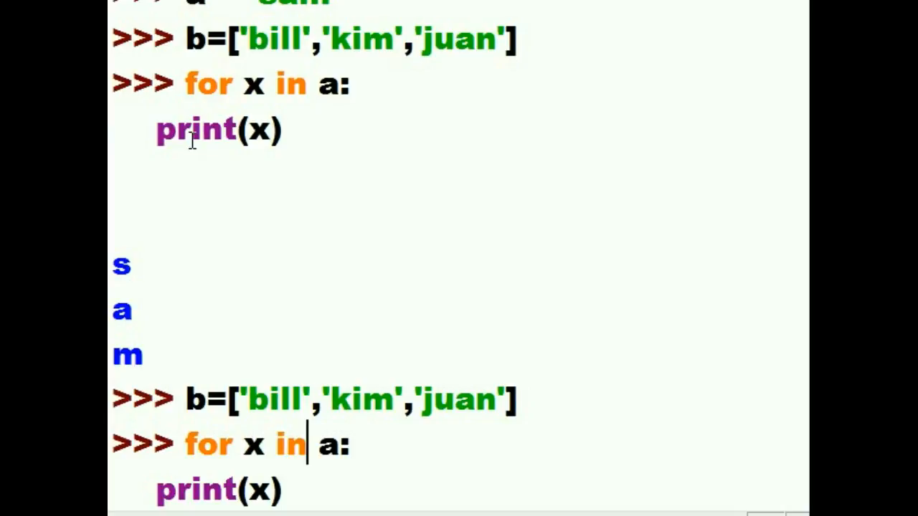
pyautogui.press('Backspace')
pyautogui.write('b')
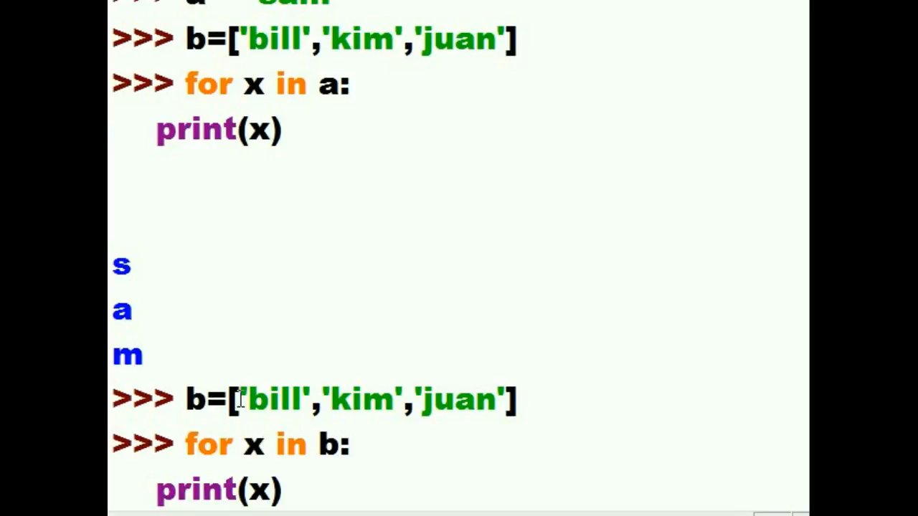
pyautogui.doubleClick(252, 444)
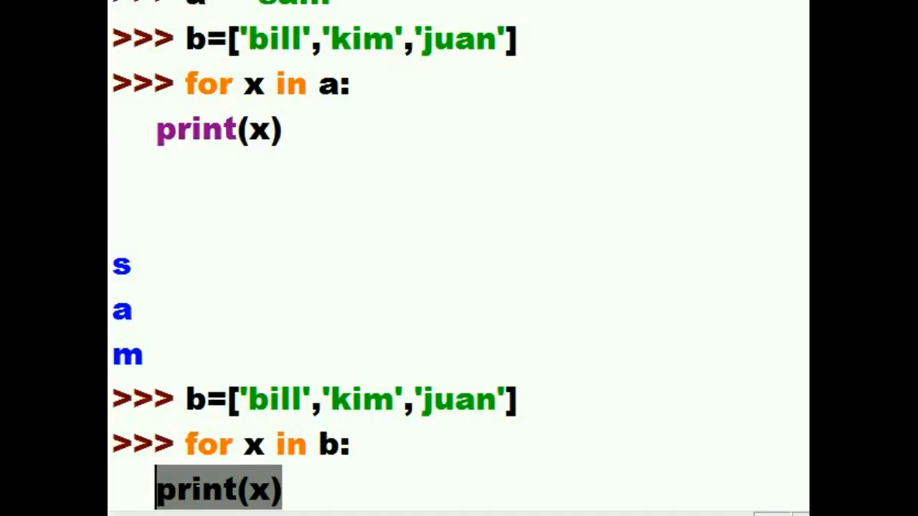
pyautogui.click(358, 490)
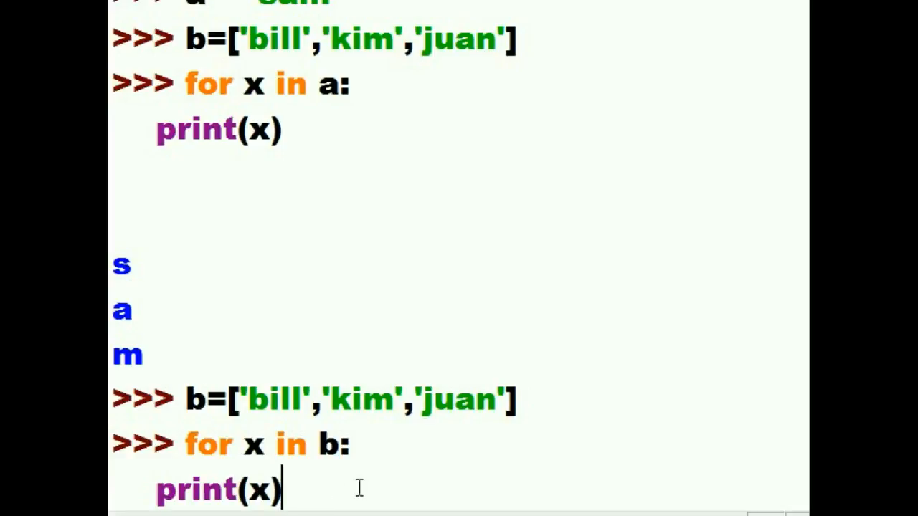
pyautogui.moveTo(359, 487)
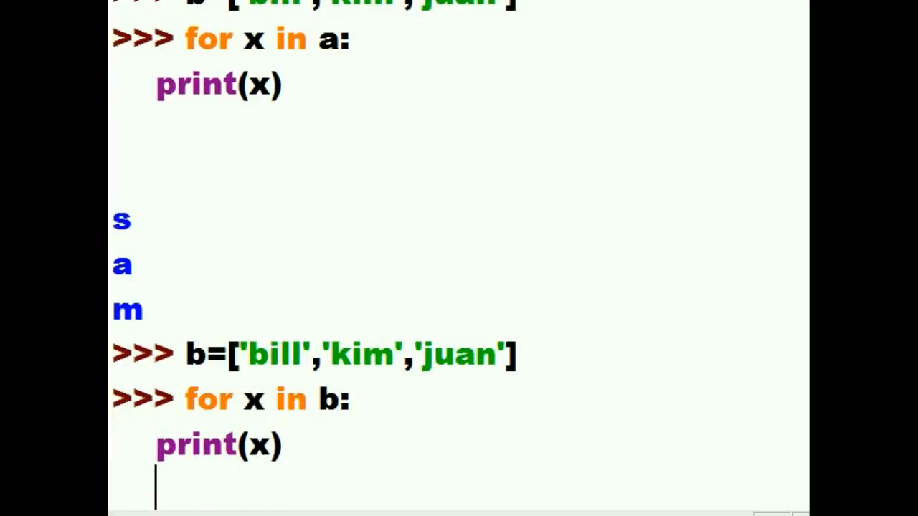
pyautogui.press('Return')
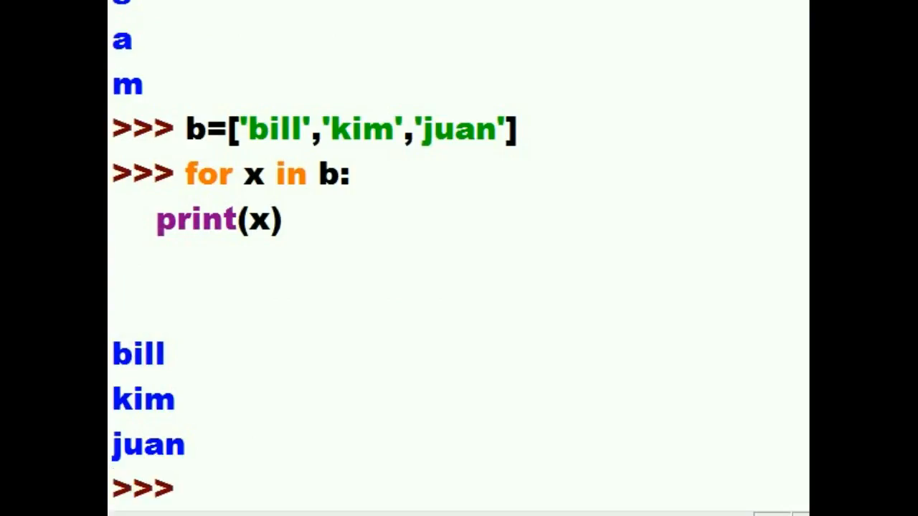
pyautogui.click(201, 488)
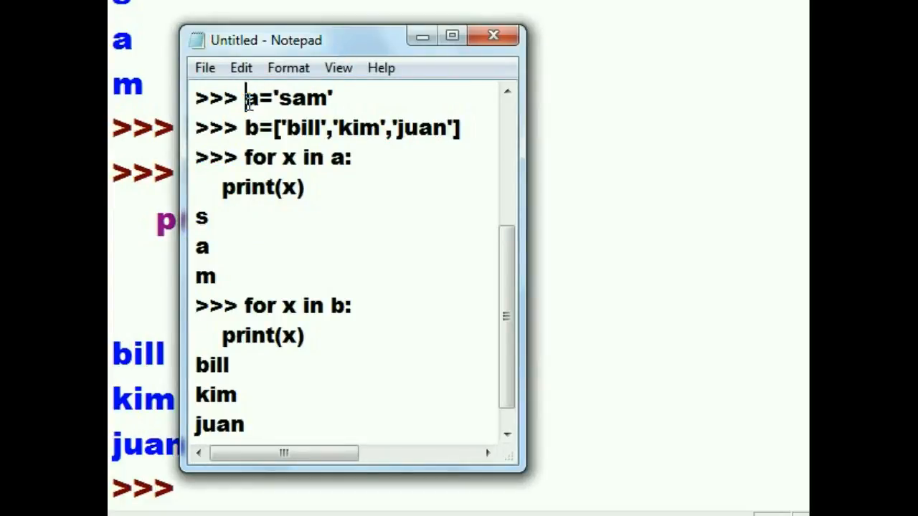
# Highlight both assignments and both for loop headers in the Notepad summary.
pyautogui.doubleClick(287, 97)
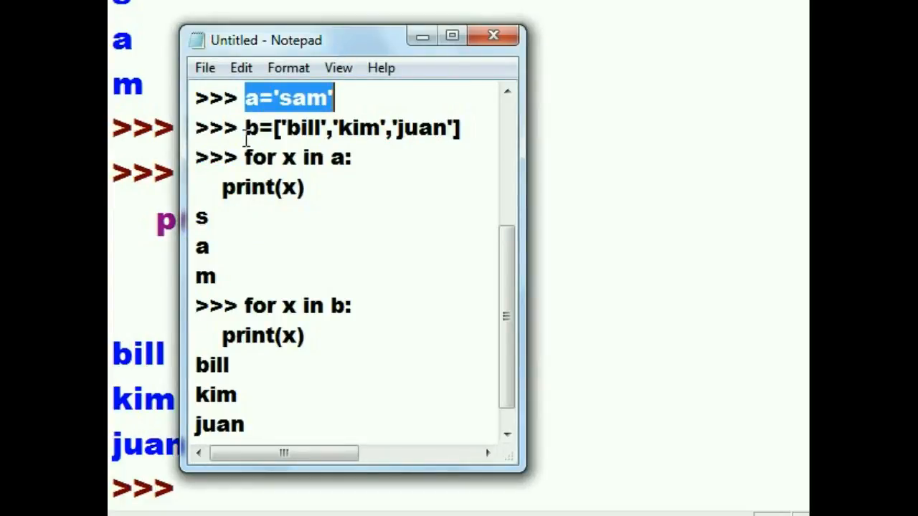
pyautogui.doubleClick(351, 127)
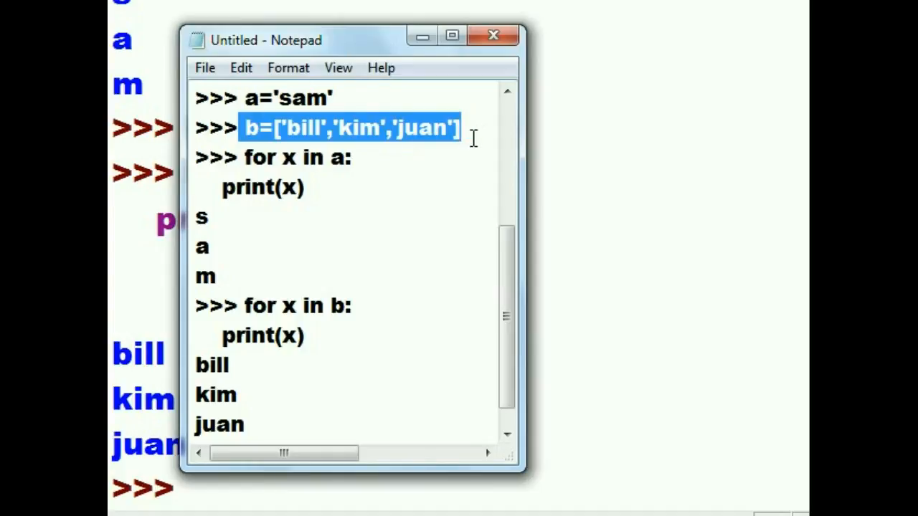
pyautogui.moveTo(396, 142)
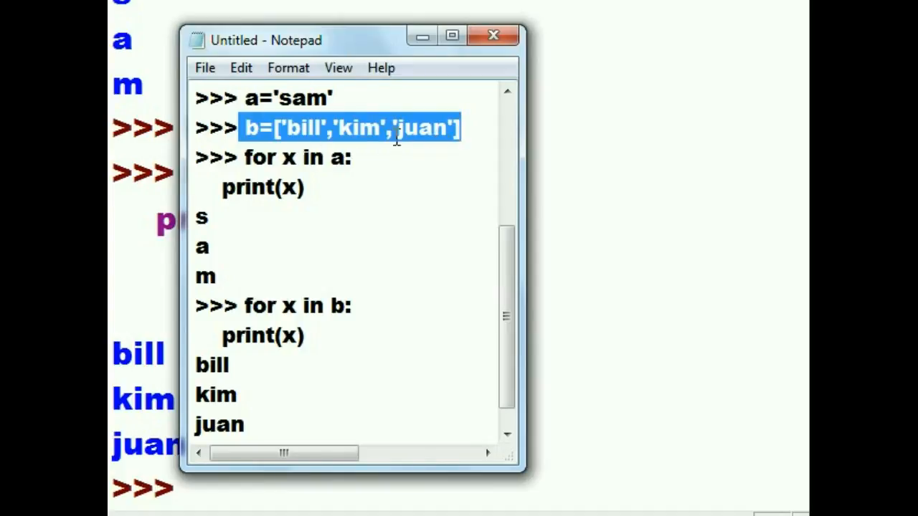
pyautogui.doubleClick(258, 157)
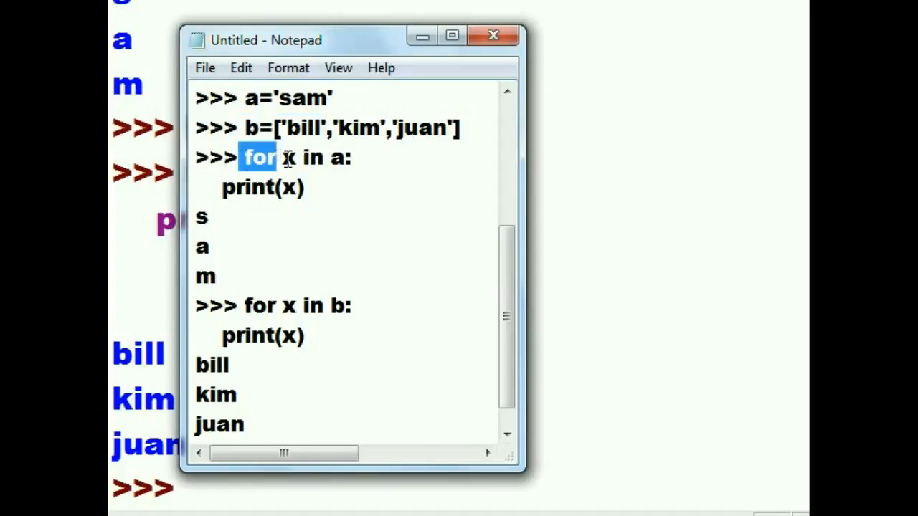
pyautogui.moveTo(246, 157); pyautogui.dragTo(352, 157)
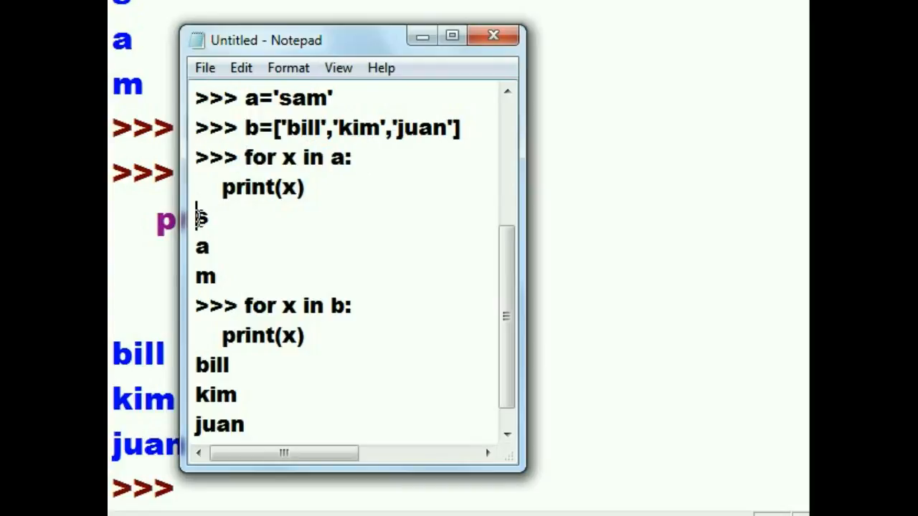
pyautogui.moveTo(200, 215); pyautogui.dragTo(223, 280)
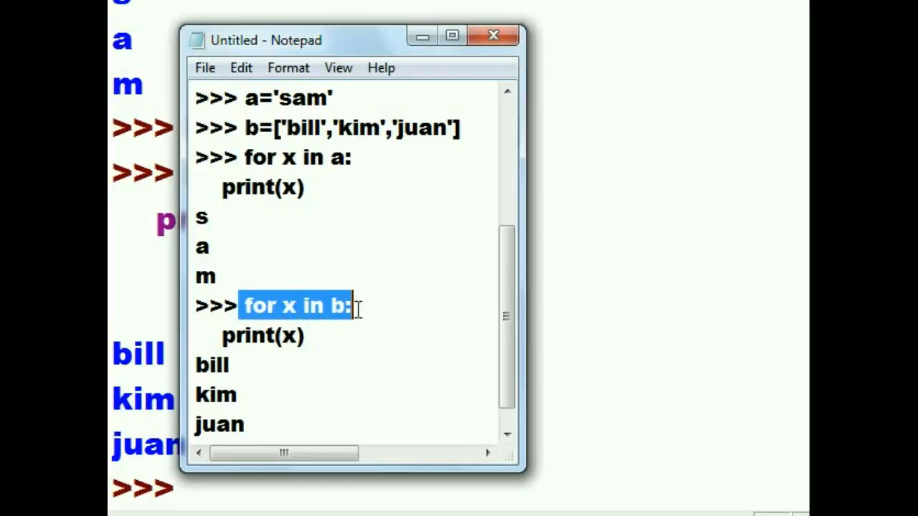
pyautogui.moveTo(269, 127)
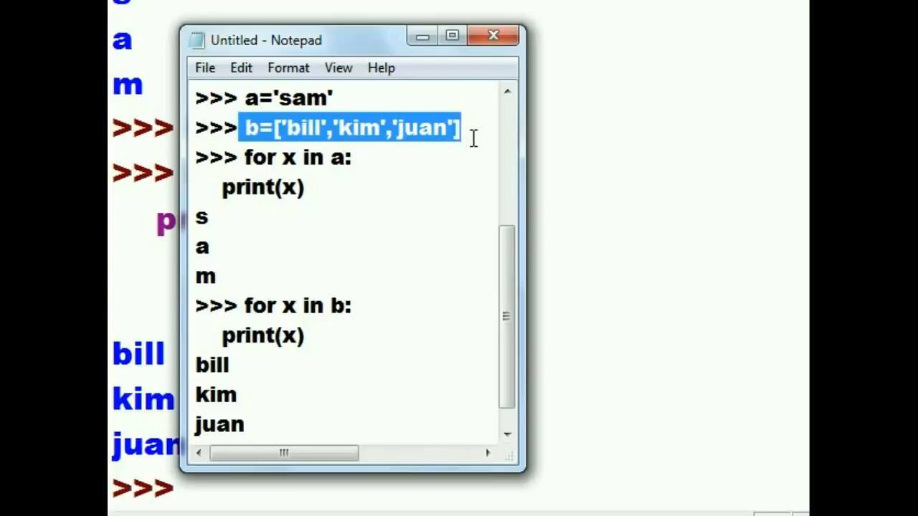
pyautogui.moveTo(198, 361)
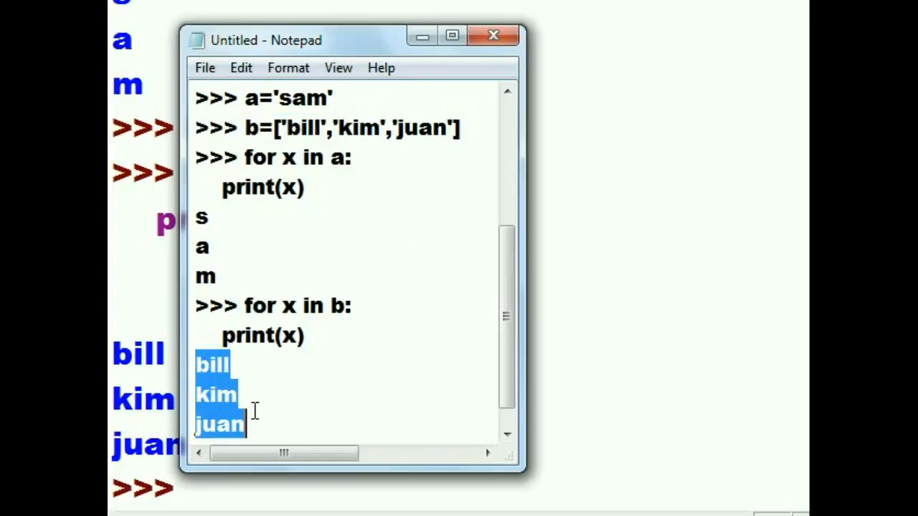
pyautogui.moveTo(345, 126)
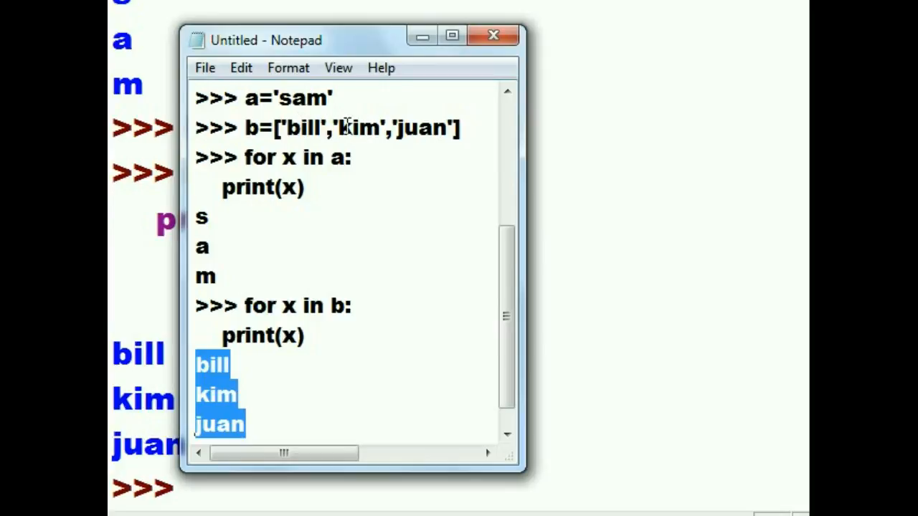